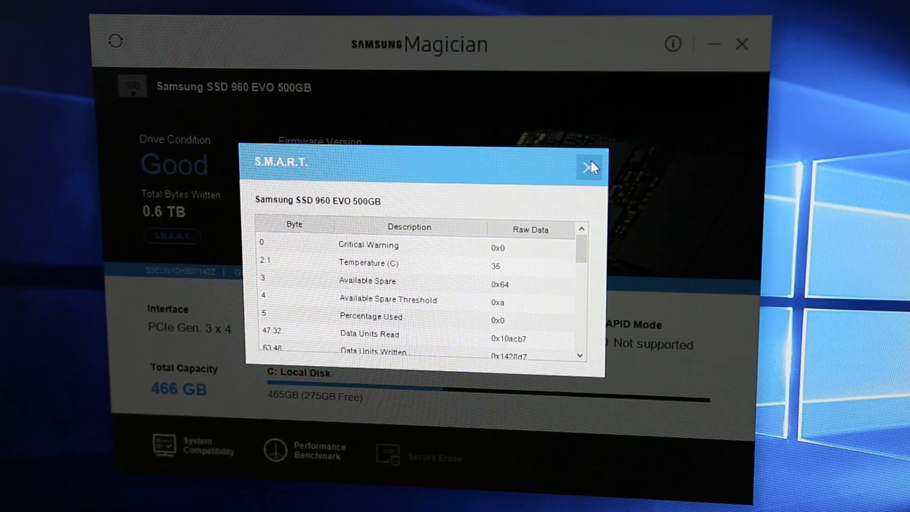
Step: Close the S.M.A.R.T. window to return to the SSD 960 EVO 500GB dashboard
{"action": "left_click", "coordinate": [593, 167]}
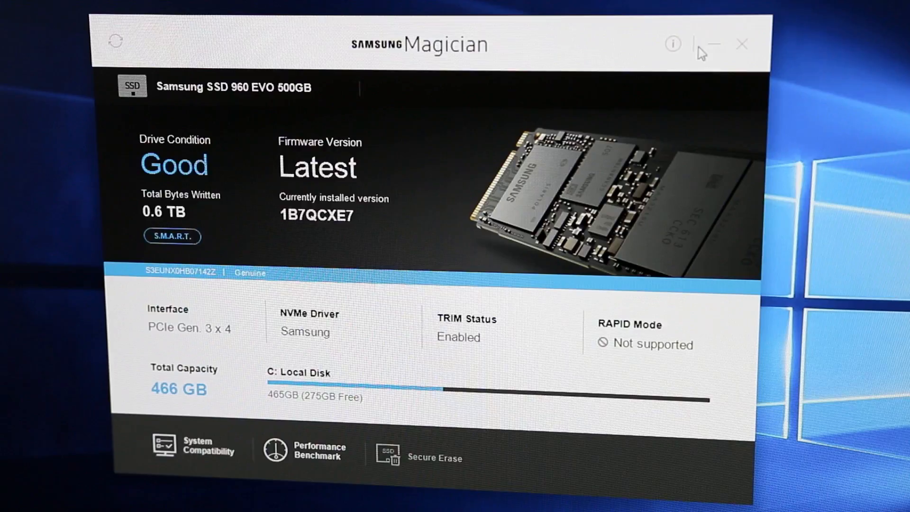